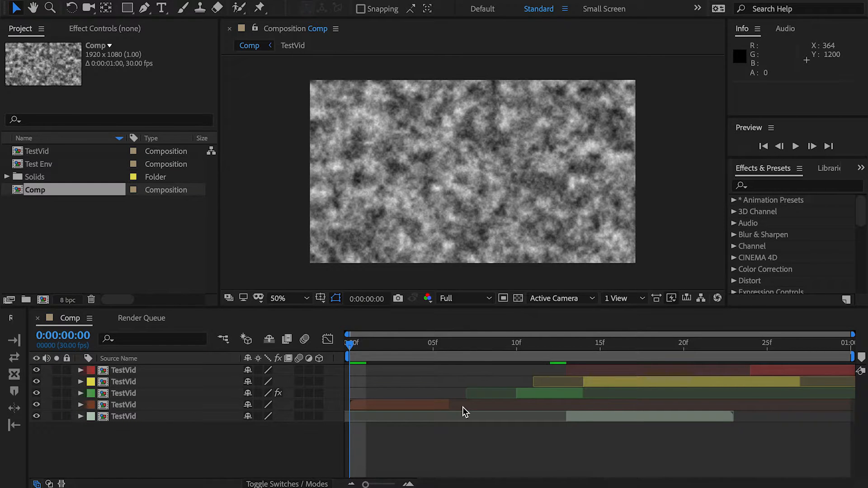
mouse_move(443, 444)
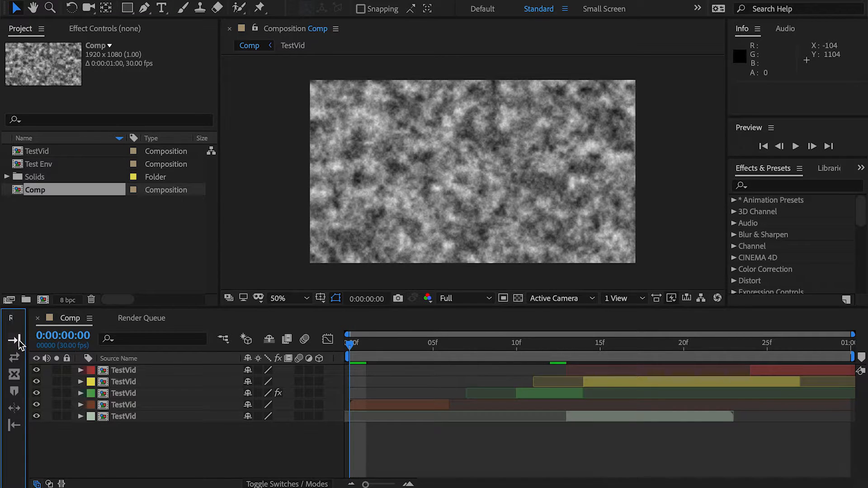
- Select the orange TestVid layer and delete the green layer with Ripple Edit's delete button
click(123, 405)
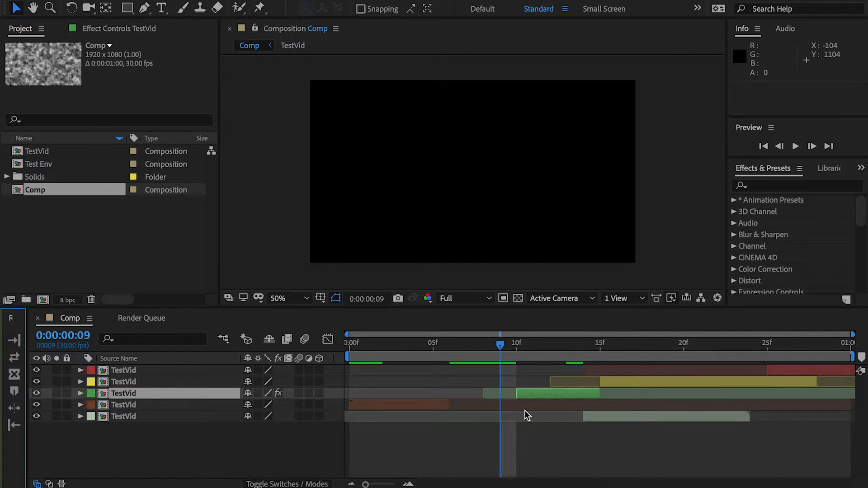
mouse_move(667, 394)
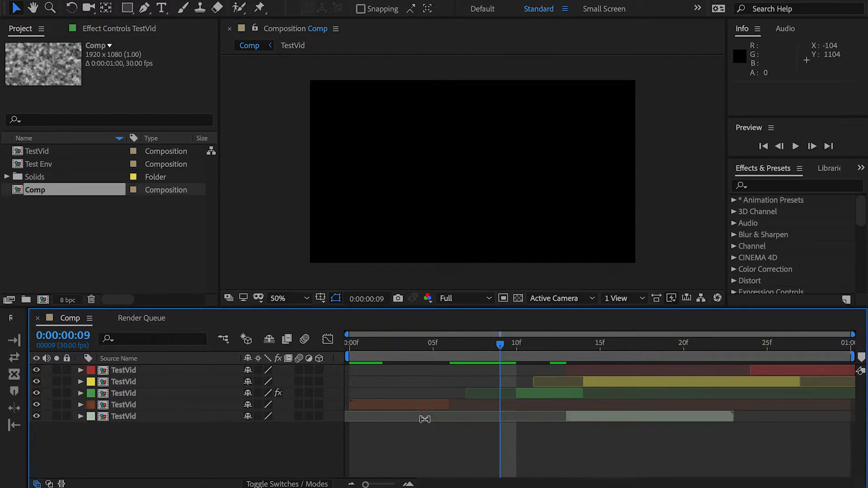
right_click(123, 393)
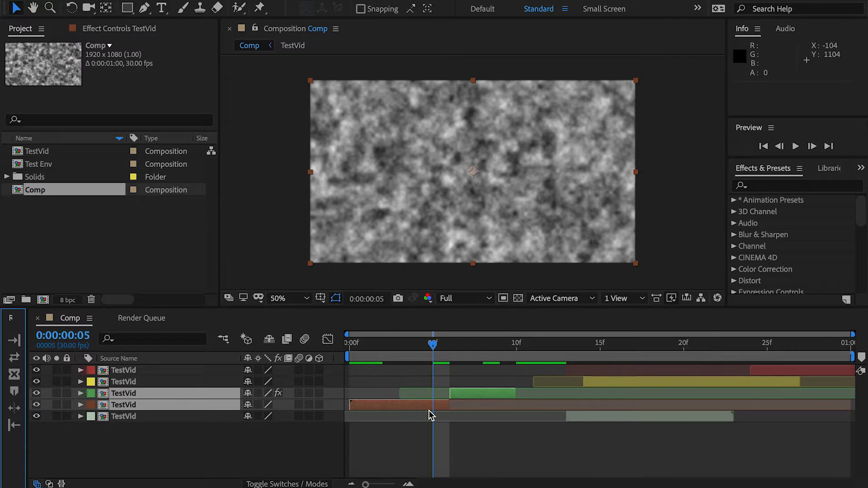
click(500, 343)
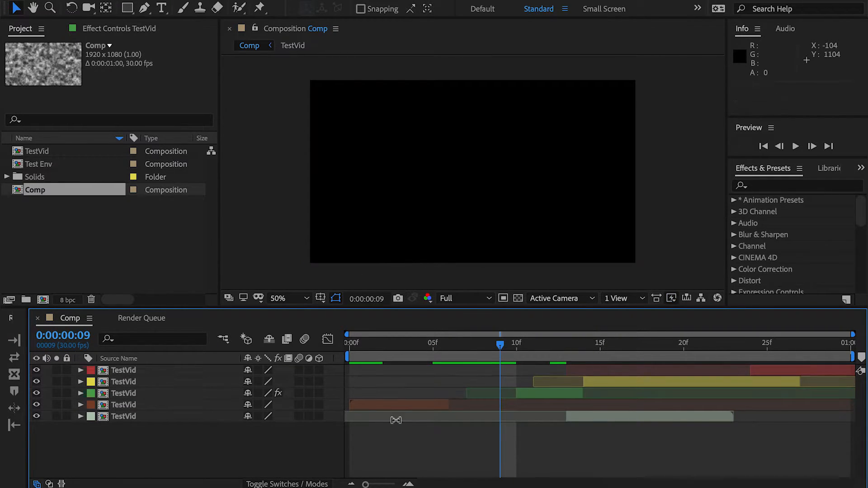
mouse_move(453, 385)
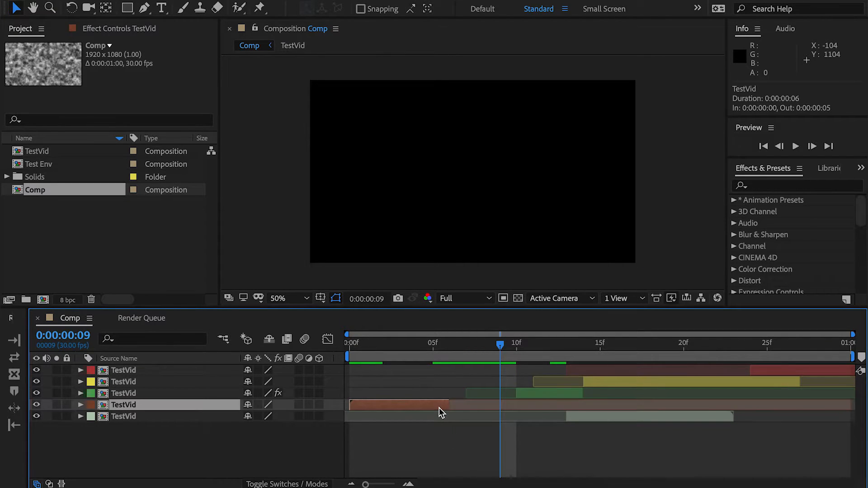
mouse_move(390, 414)
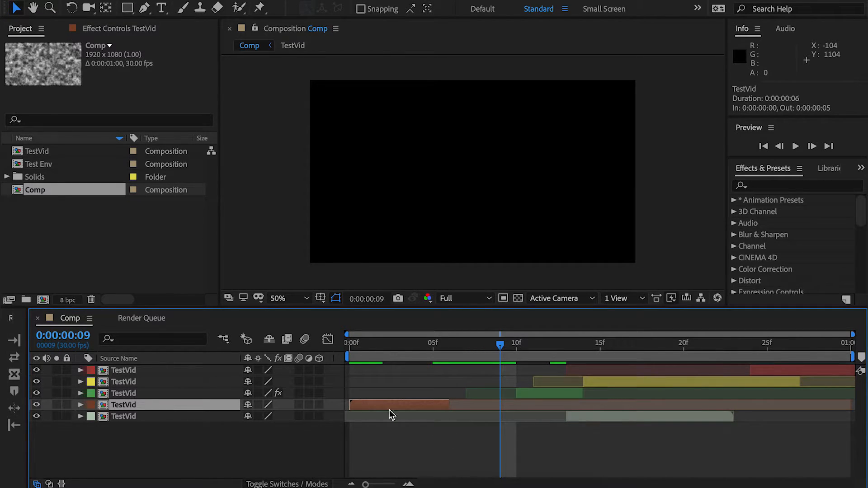
mouse_move(15, 358)
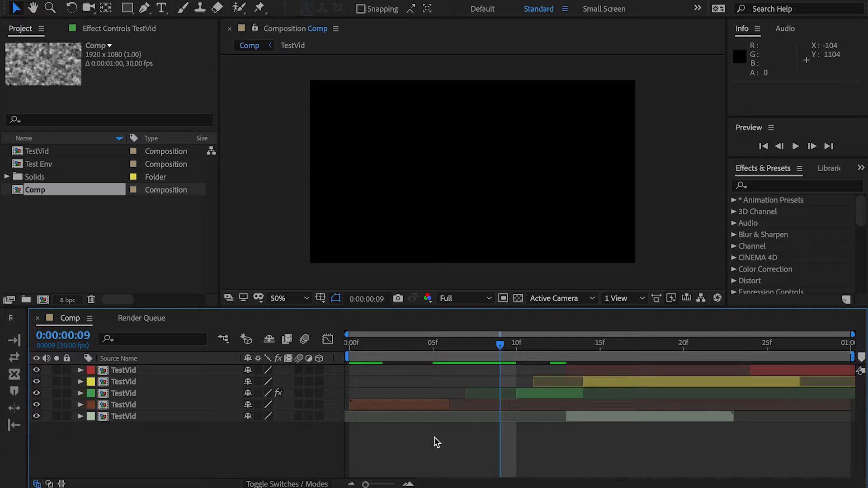
click(123, 405)
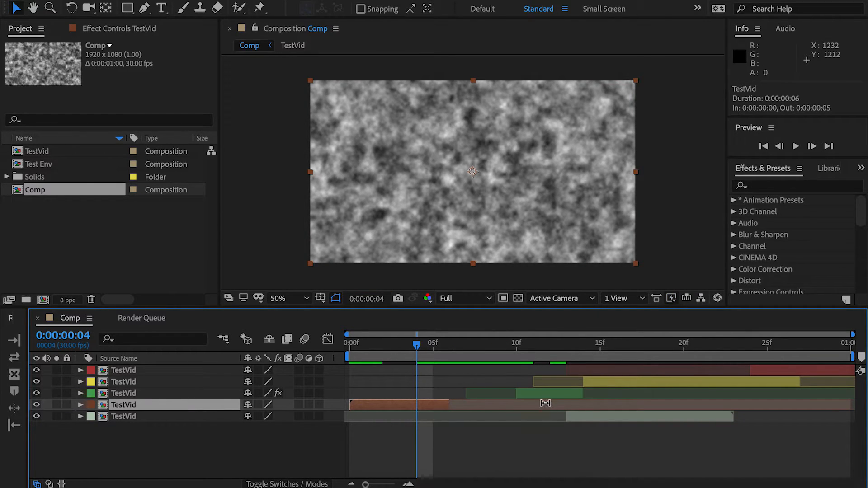
click(545, 393)
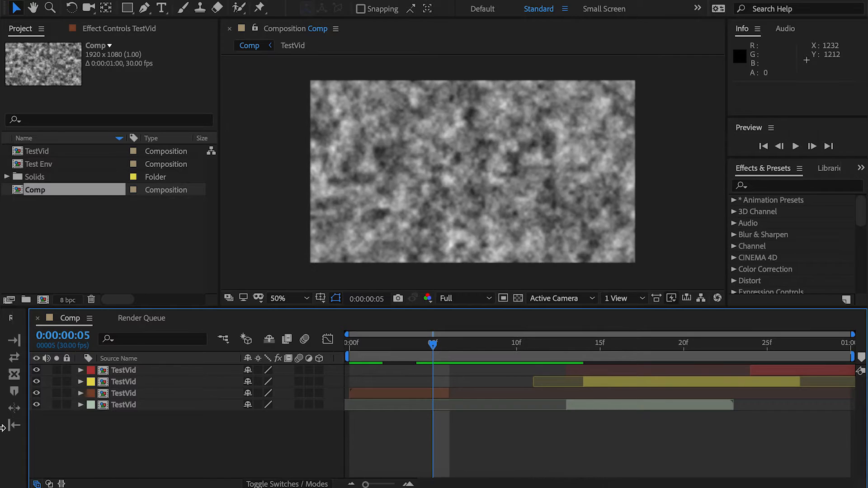
mouse_move(484, 380)
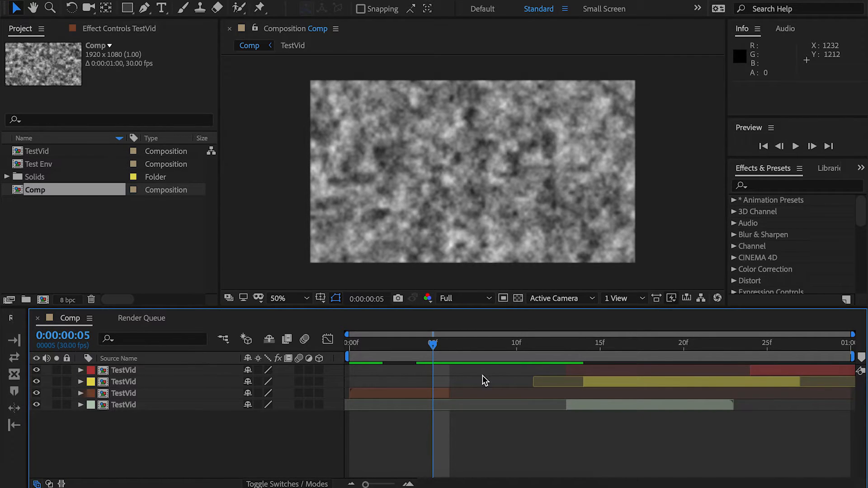
- Undo the deletion to bring back the green TestVid layer
click(123, 393)
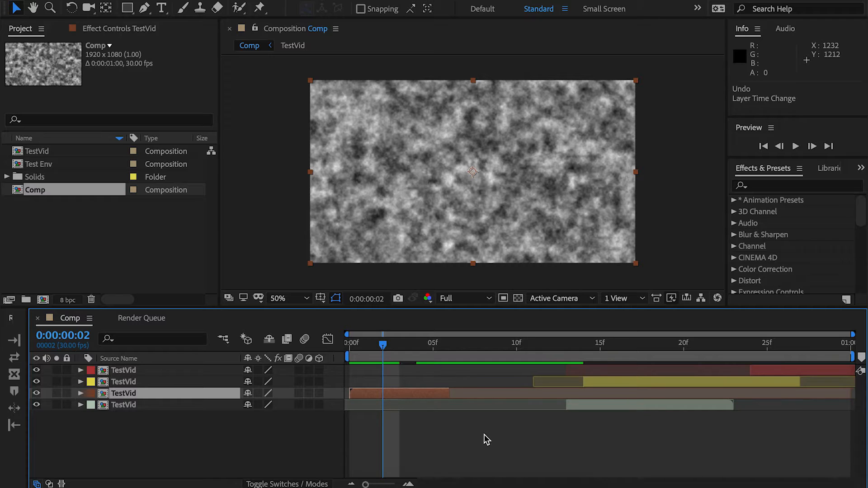
mouse_move(148, 418)
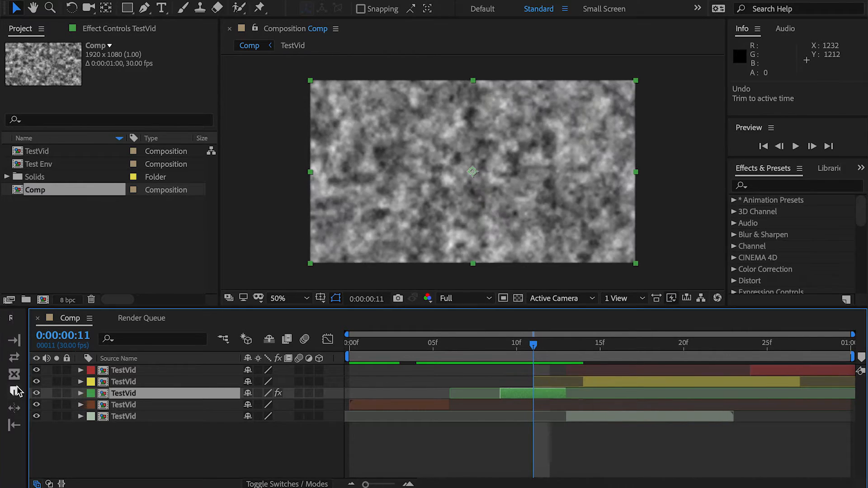
mouse_move(512, 481)
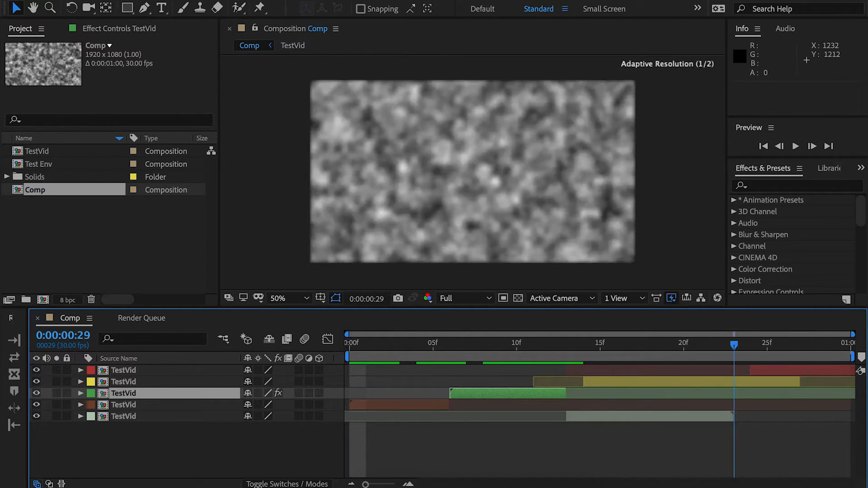
- Scrub the current time to the comp end and back, stretching the grey layer across Comp
drag(733, 345, 833, 344)
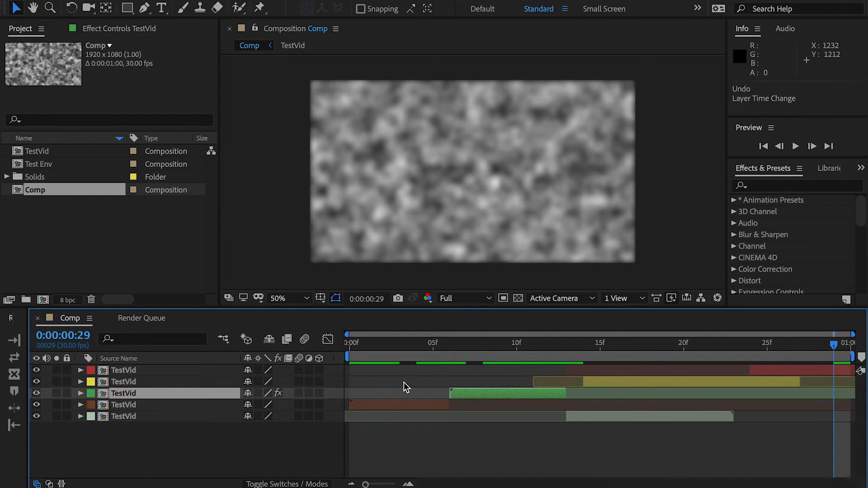
drag(833, 345, 431, 344)
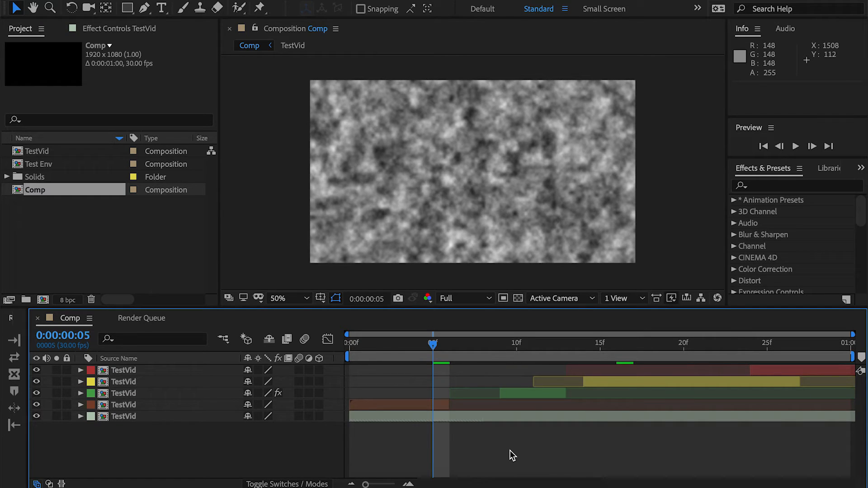
mouse_move(16, 410)
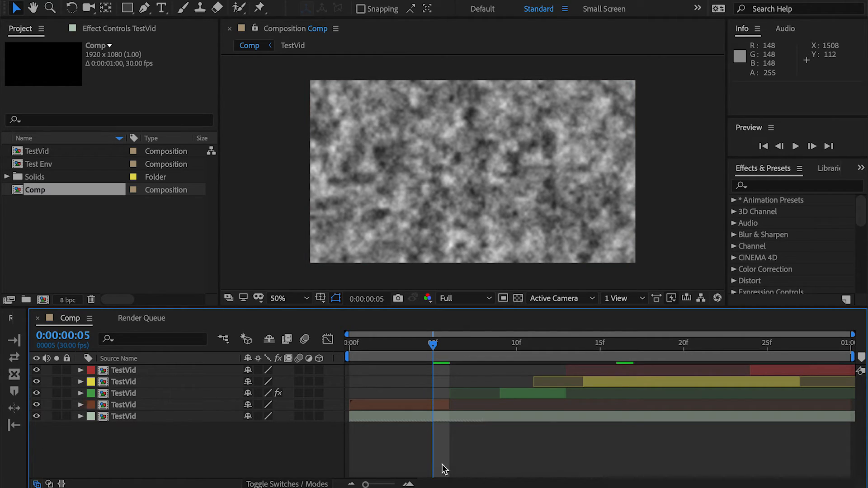
- Select the bottom TestVid layer, then open and cancel Comp's Composition Settings
click(123, 416)
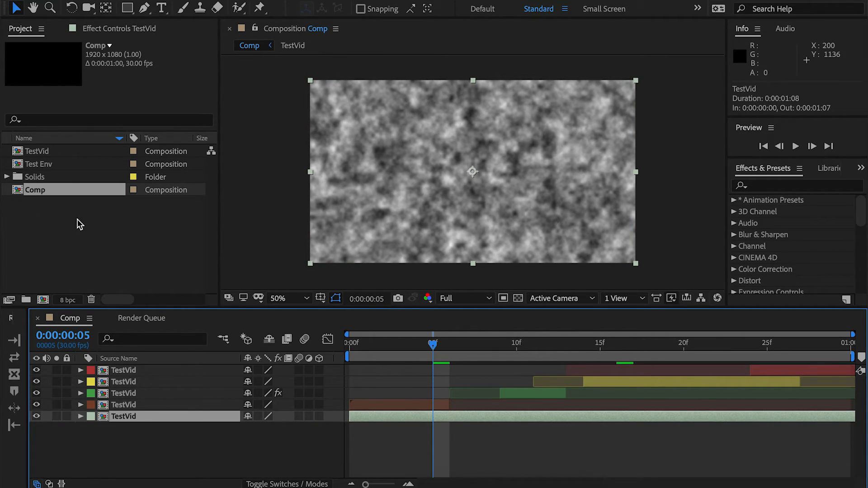
right_click(35, 177)
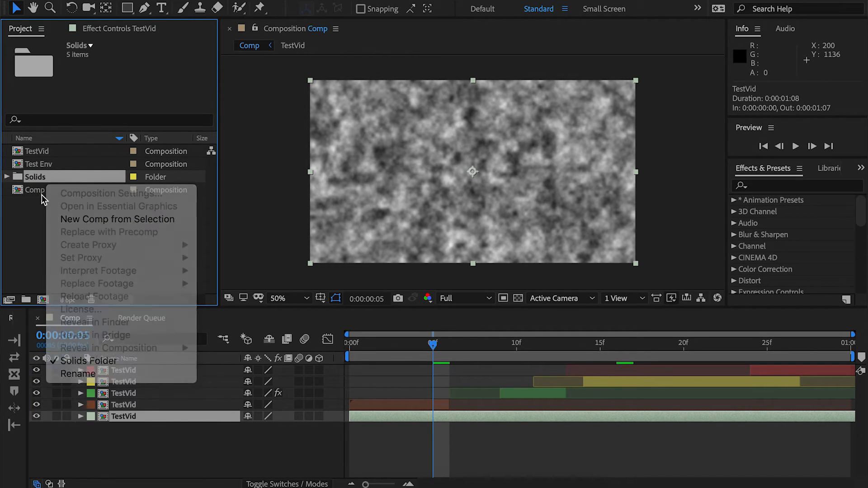
click(111, 192)
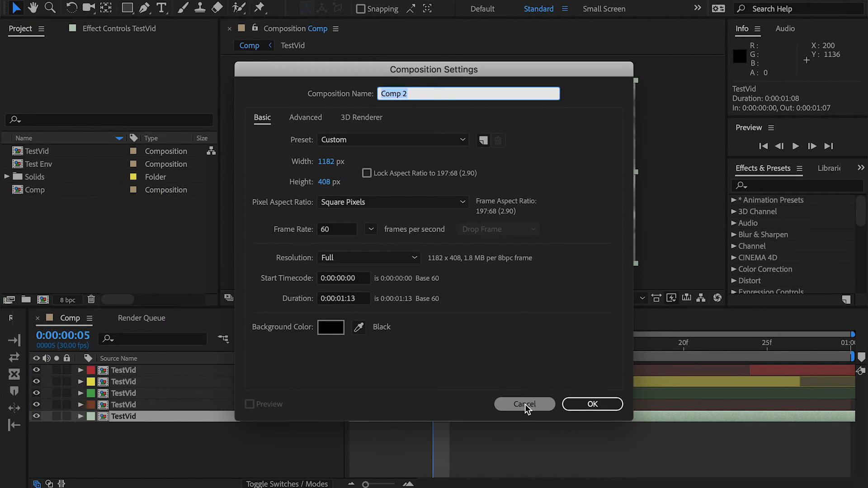
click(523, 404)
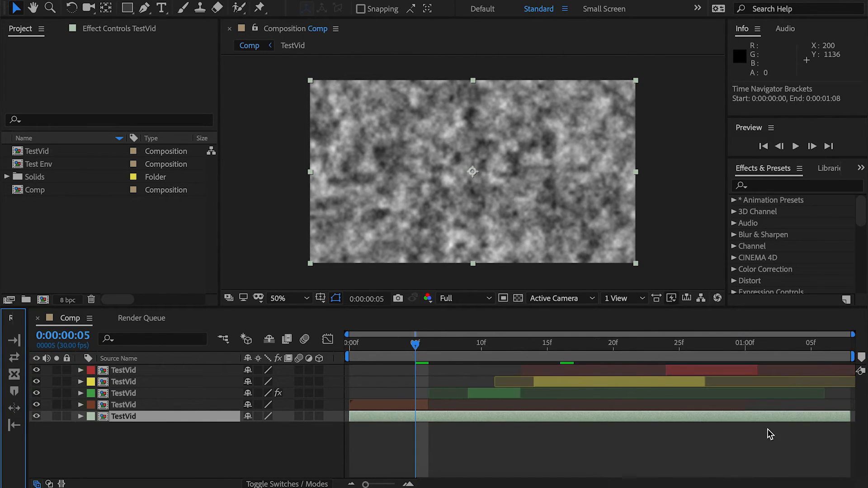
mouse_move(794, 454)
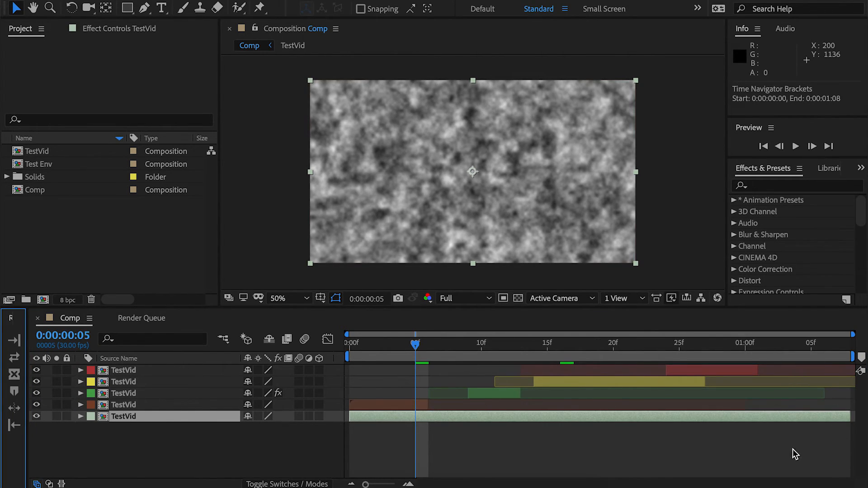
mouse_move(840, 435)
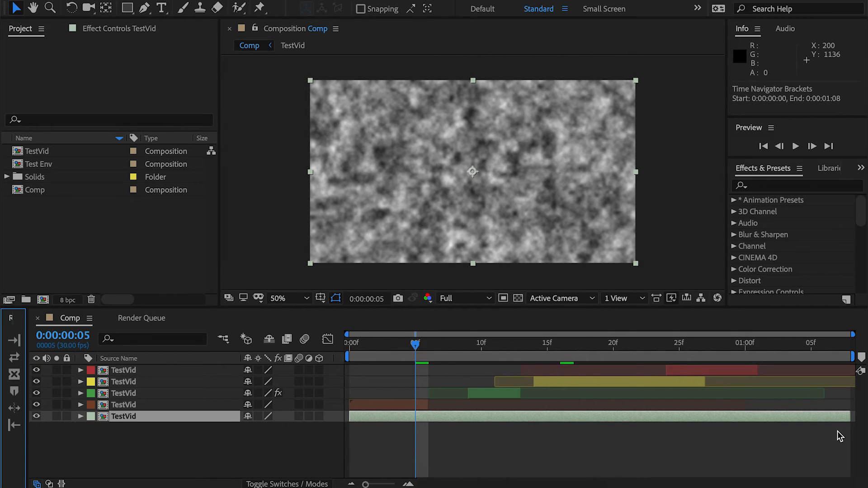
mouse_move(641, 375)
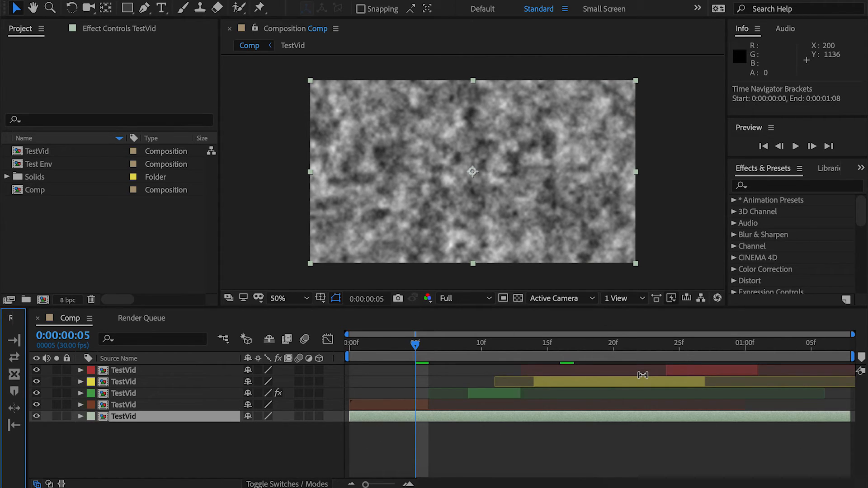